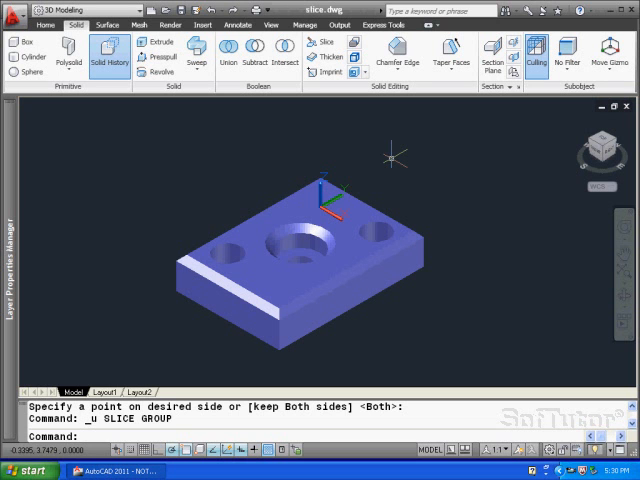
{"action": "mouse_move", "coordinate": [165, 112]}
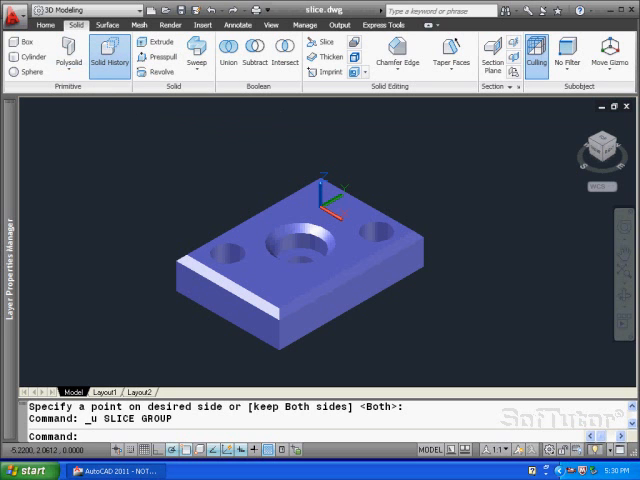
{"action": "mouse_move", "coordinate": [325, 44]}
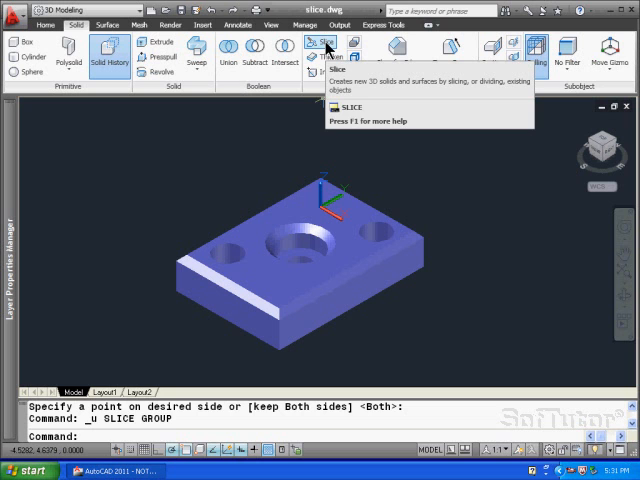
Slice the plate with a straight plane through its holes and move one piece away.
{"action": "left_click", "coordinate": [321, 52]}
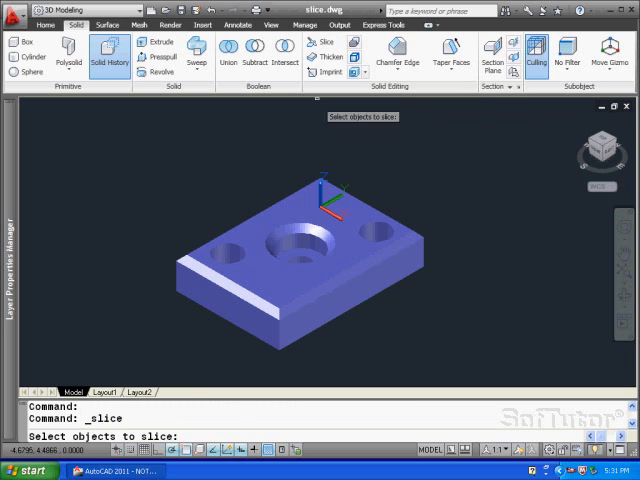
{"action": "mouse_move", "coordinate": [305, 130]}
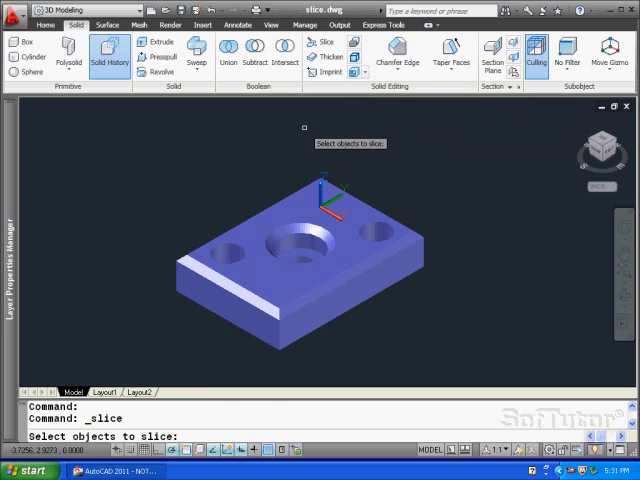
{"action": "left_click", "coordinate": [290, 260]}
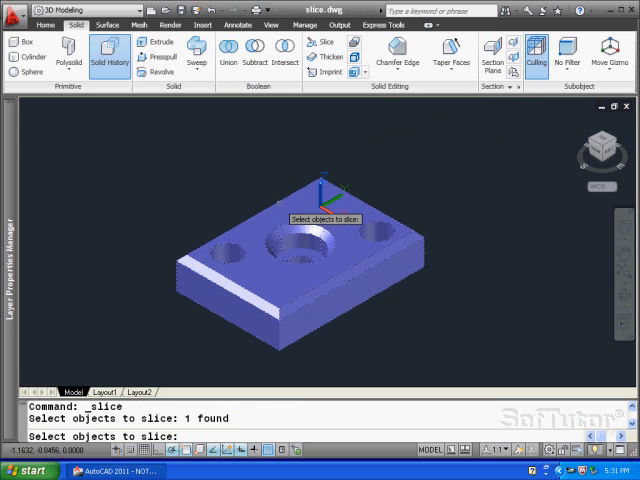
{"action": "mouse_move", "coordinate": [266, 152]}
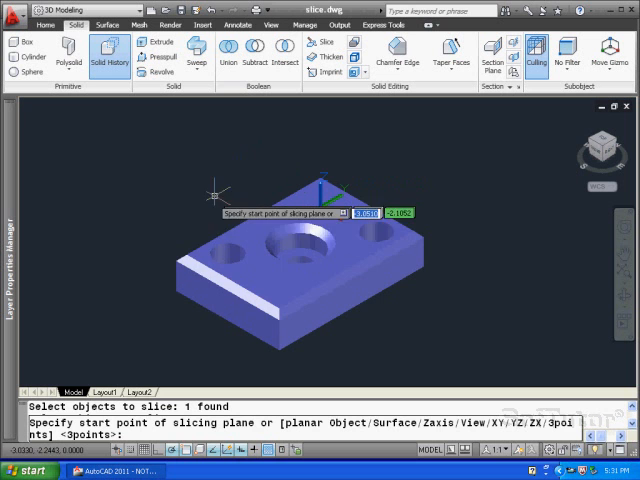
{"action": "mouse_move", "coordinate": [170, 293]}
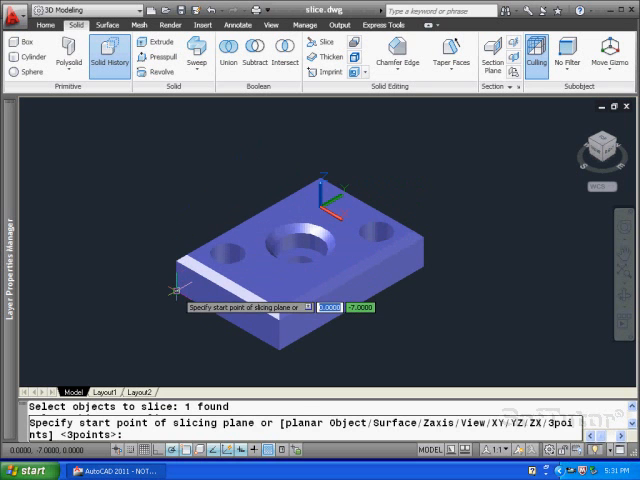
{"action": "left_click", "coordinate": [170, 305]}
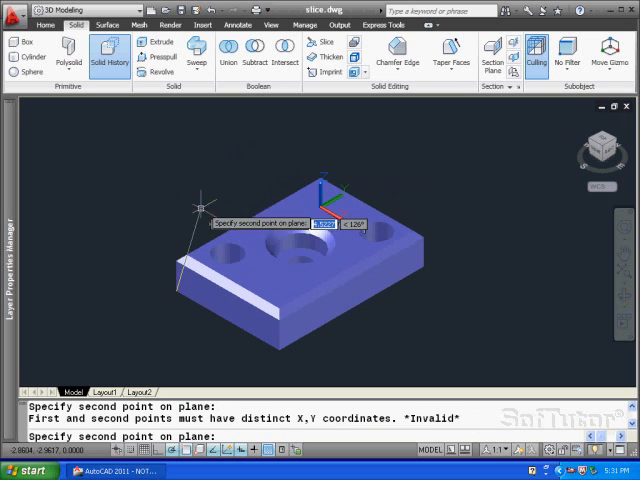
{"action": "mouse_move", "coordinate": [425, 250]}
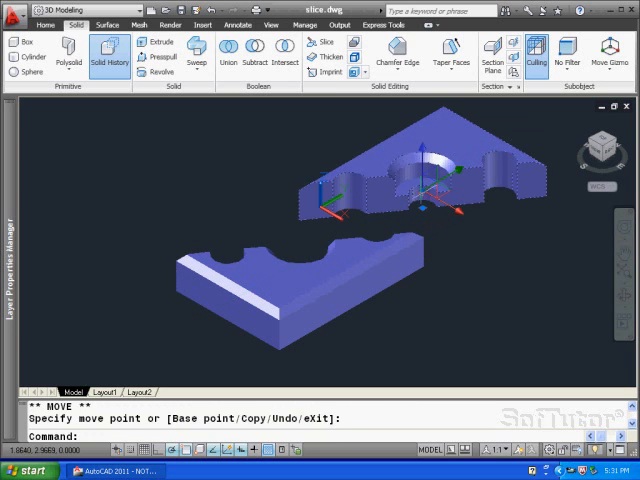
{"action": "key", "text": "Escape"}
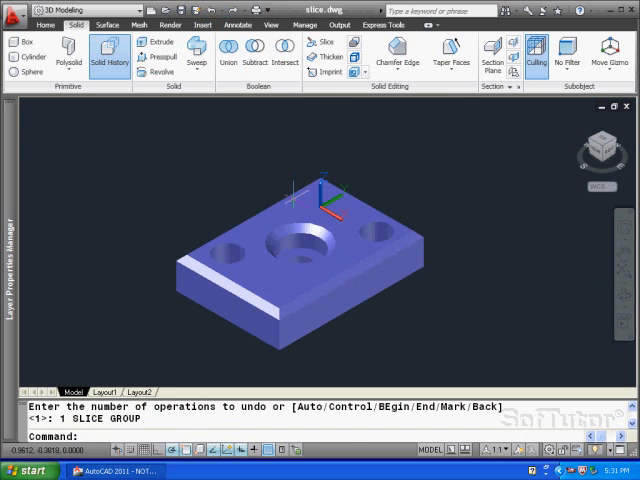
{"action": "mouse_move", "coordinate": [268, 162]}
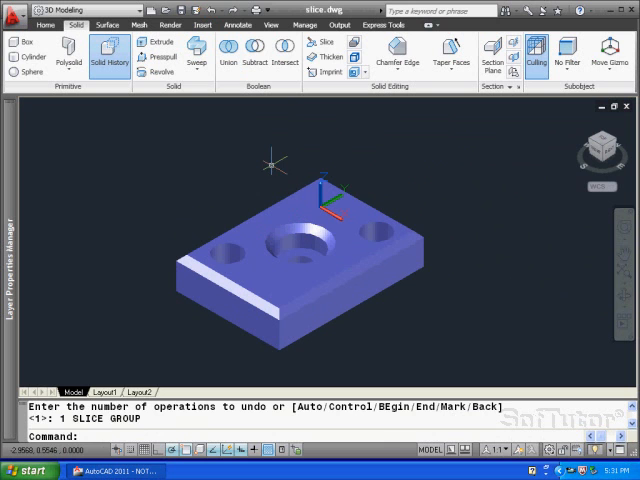
Slice the plate again crosswise and separate the resulting pieces.
{"action": "left_click", "coordinate": [306, 41]}
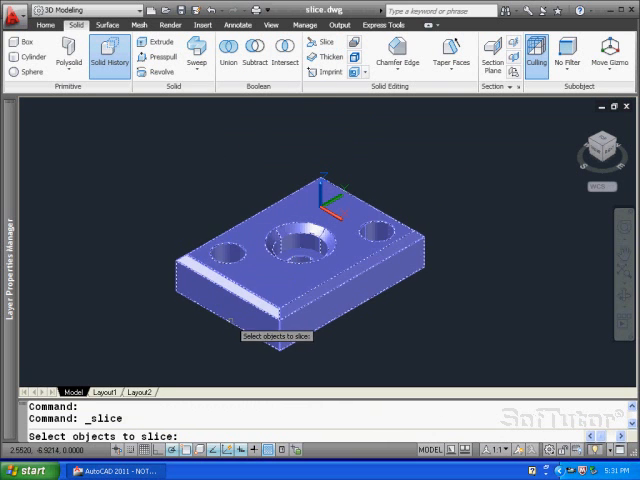
{"action": "left_click", "coordinate": [280, 260]}
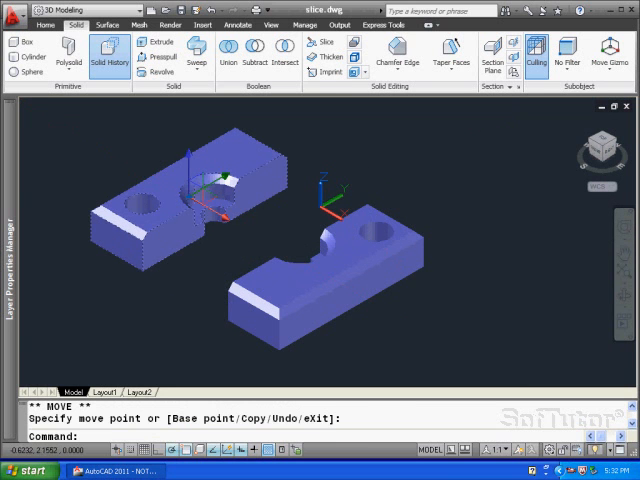
{"action": "key", "text": "Escape"}
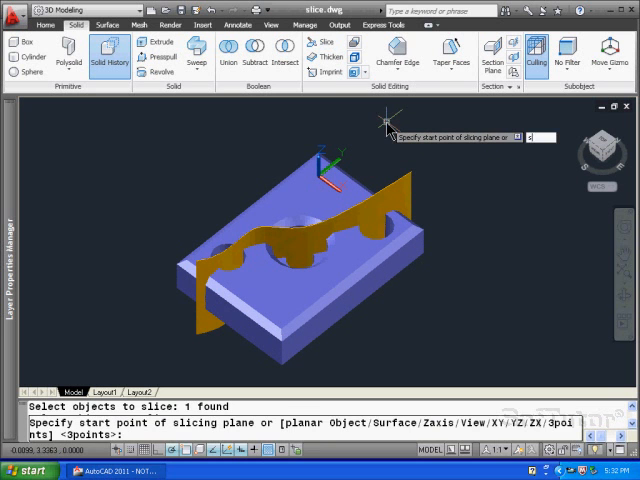
Slice along the curved surface, keeping both sides, and pull one wavy-edged piece apart.
{"action": "type", "text": "s"}
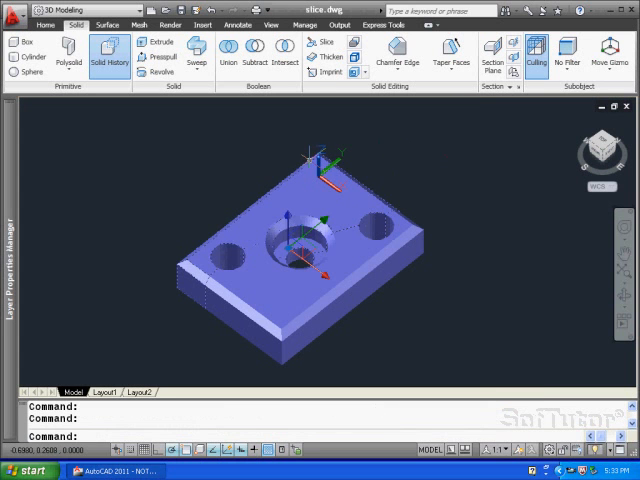
{"action": "mouse_move", "coordinate": [305, 263]}
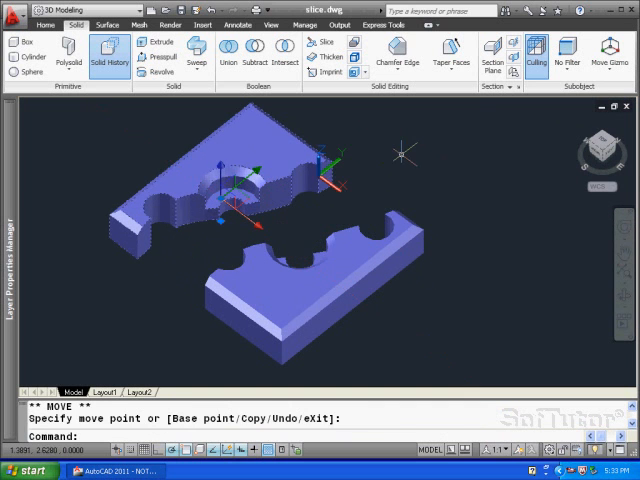
{"action": "key", "text": "Escape"}
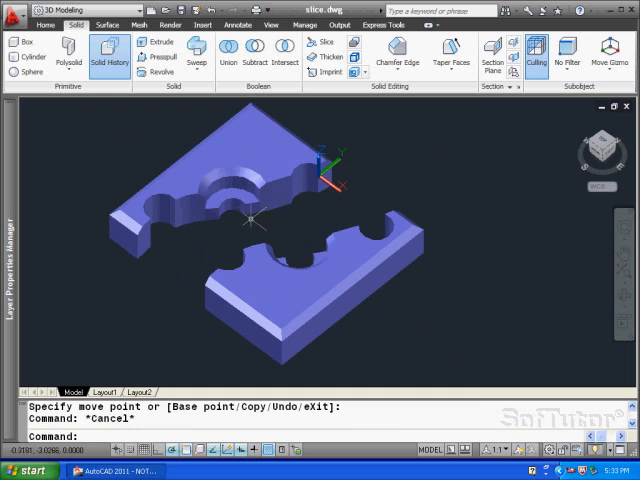
{"action": "mouse_move", "coordinate": [343, 185]}
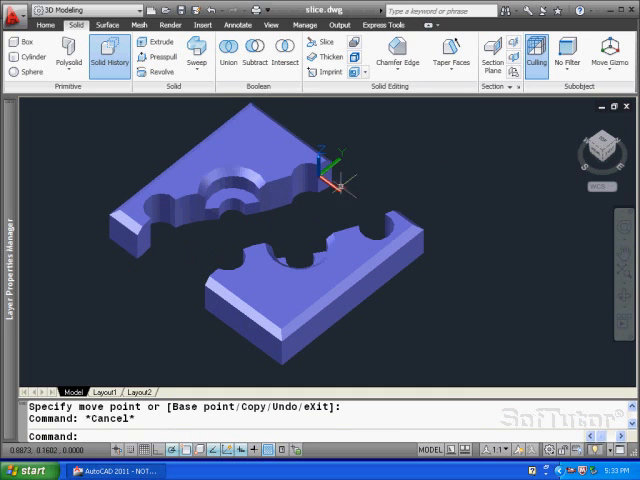